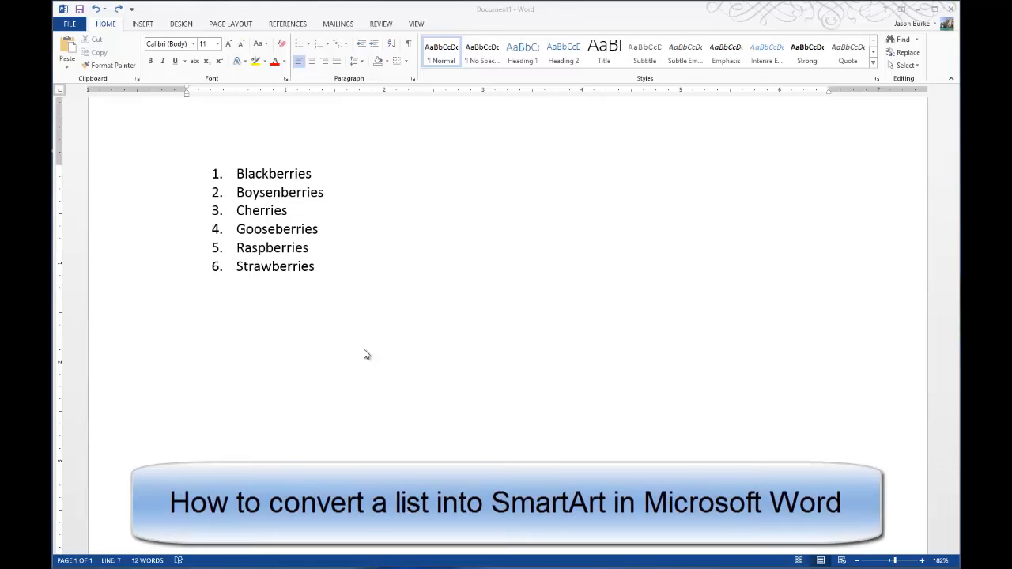
{"action": "mouse_move", "coordinate": [366, 357]}
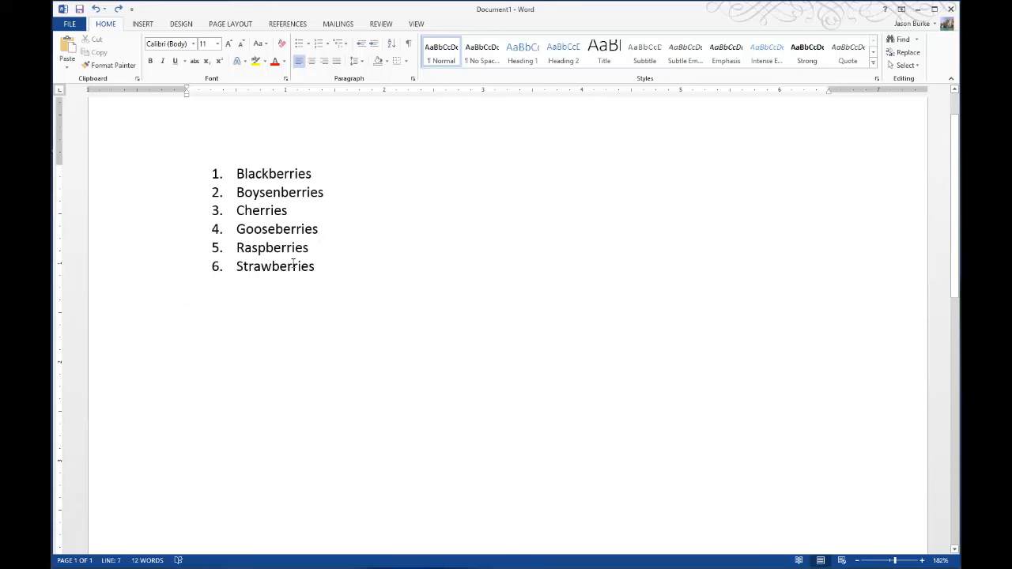
Cut the entire numbered berry list from the page and show the Insert ribbon.
{"action": "left_click_drag", "start_coordinate": [237, 229], "coordinate": [314, 267]}
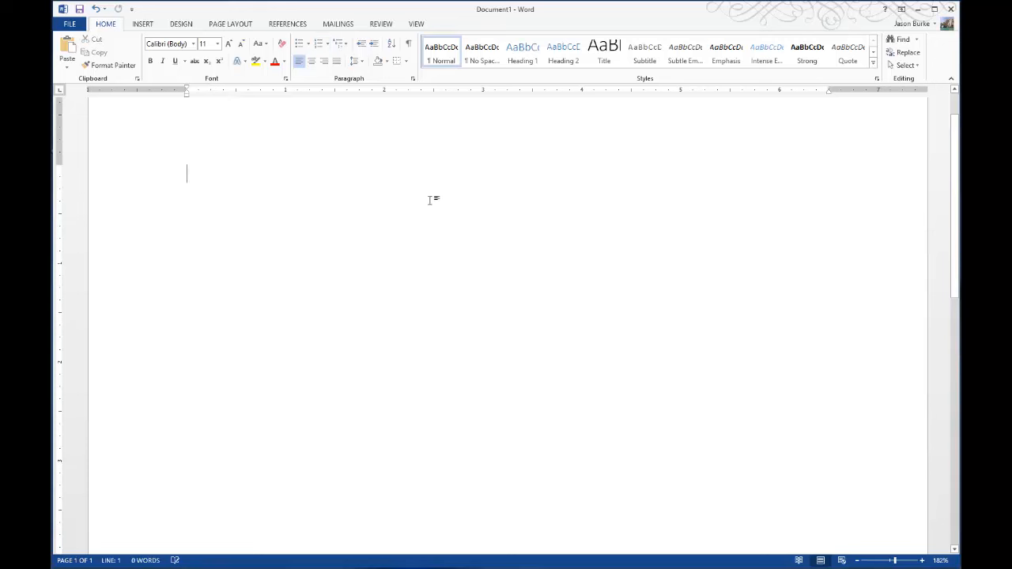
{"action": "left_click", "coordinate": [143, 24]}
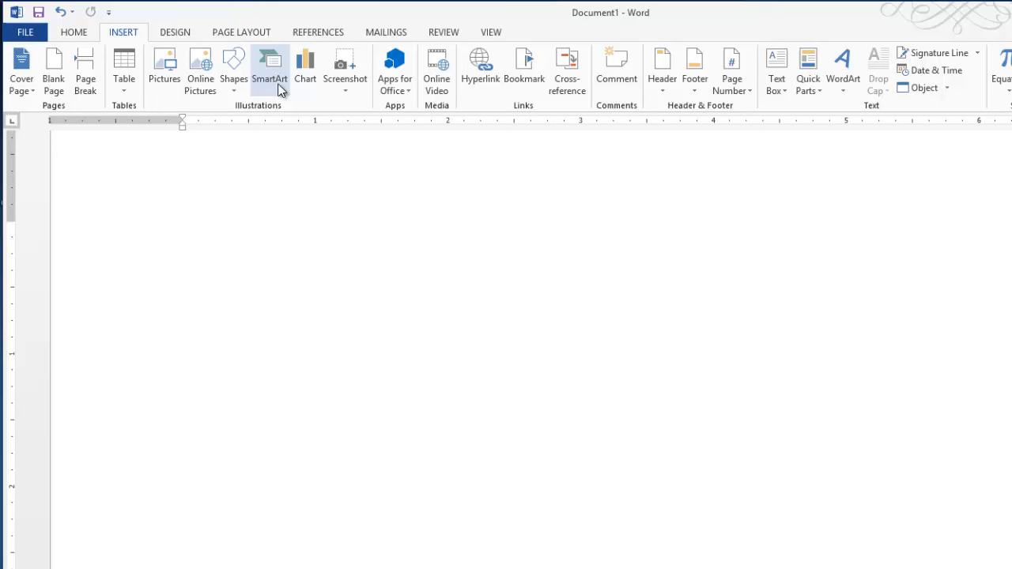
Insert a Vertical Box List SmartArt graphic from the List category.
{"action": "left_click", "coordinate": [269, 71]}
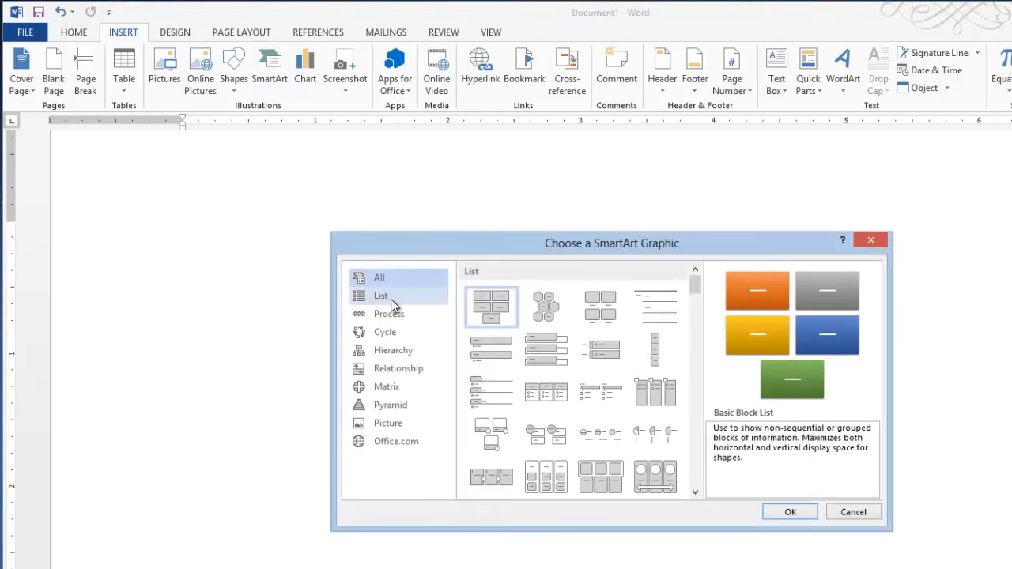
{"action": "left_click", "coordinate": [381, 295]}
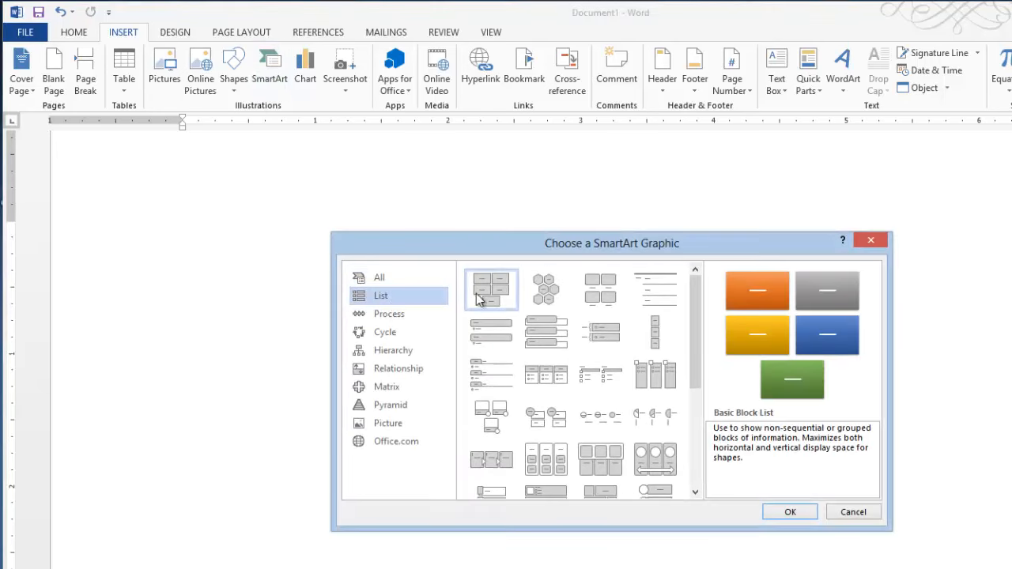
{"action": "mouse_move", "coordinate": [546, 331]}
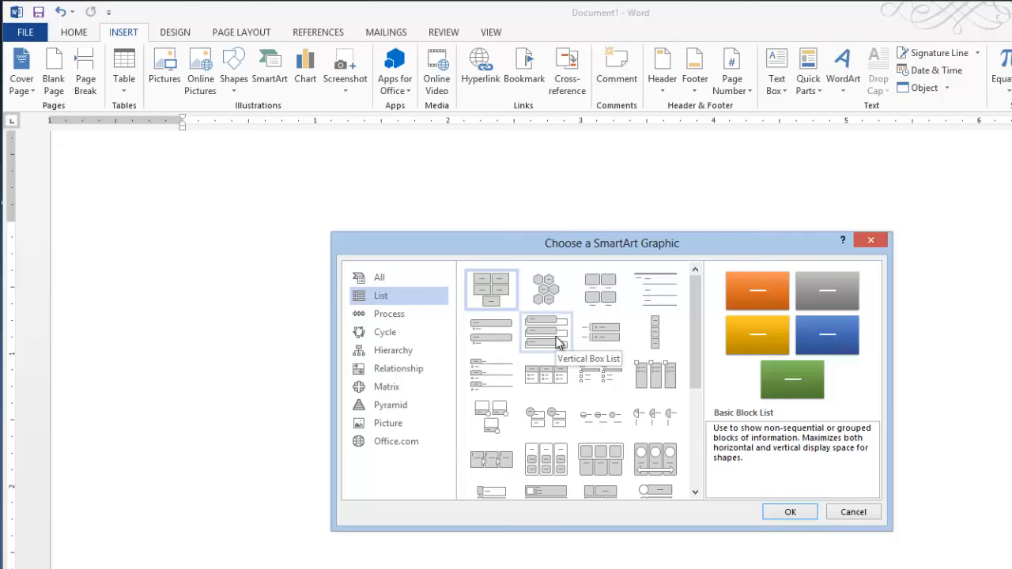
{"action": "left_click", "coordinate": [546, 330]}
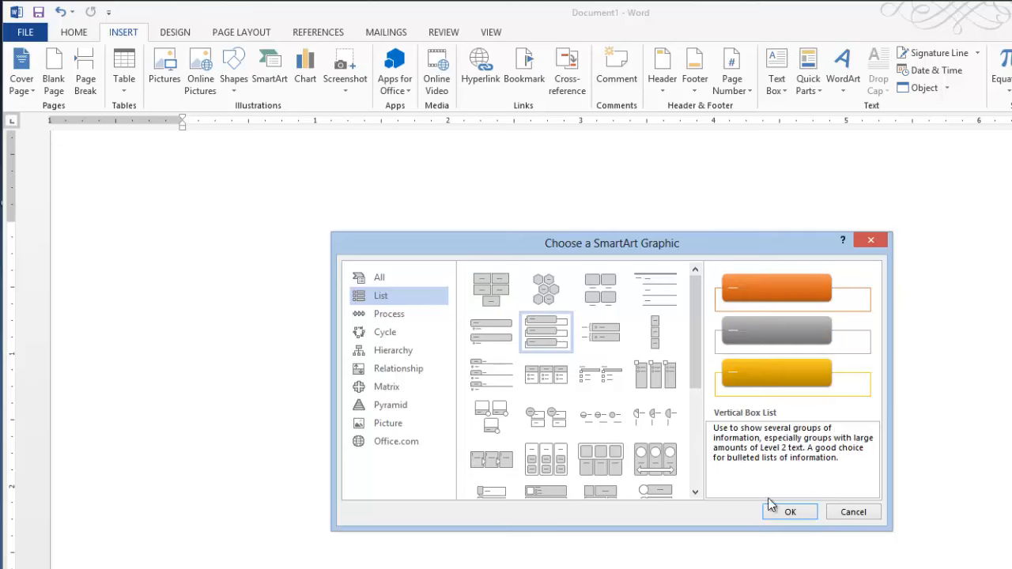
{"action": "left_click", "coordinate": [790, 512]}
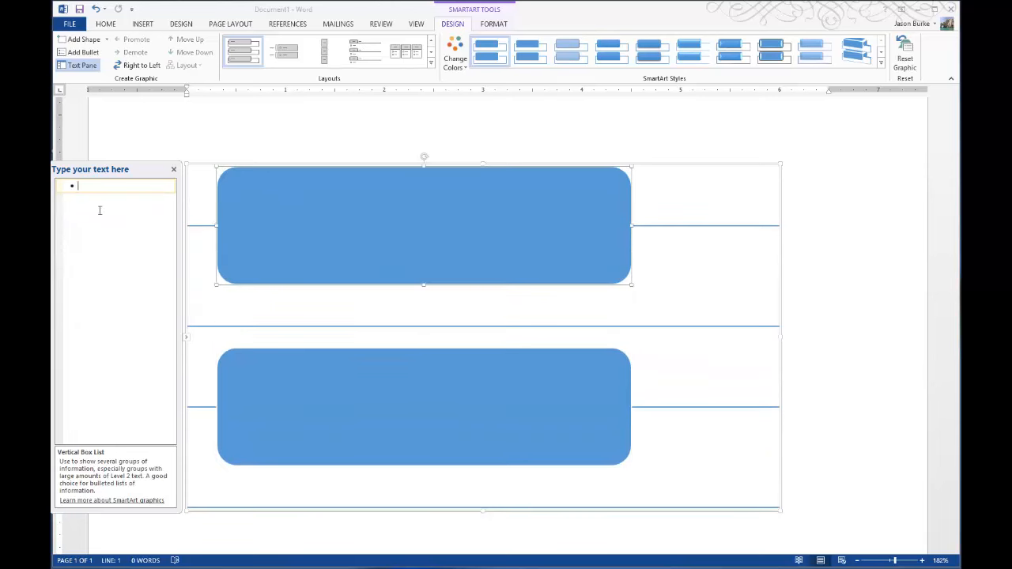
Paste the cut berry list into the SmartArt graphic's text pane.
{"action": "key", "text": "ctrl+v"}
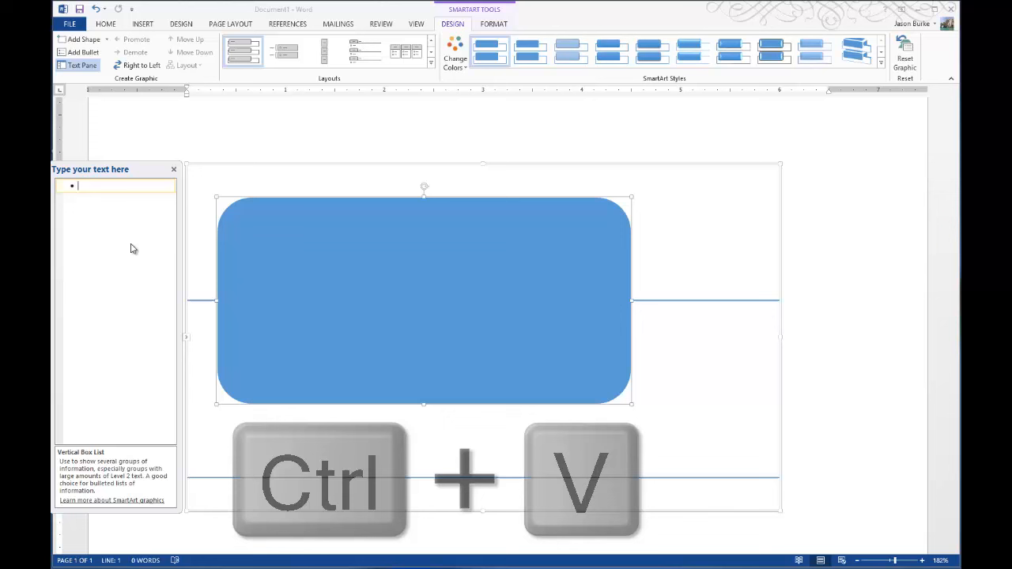